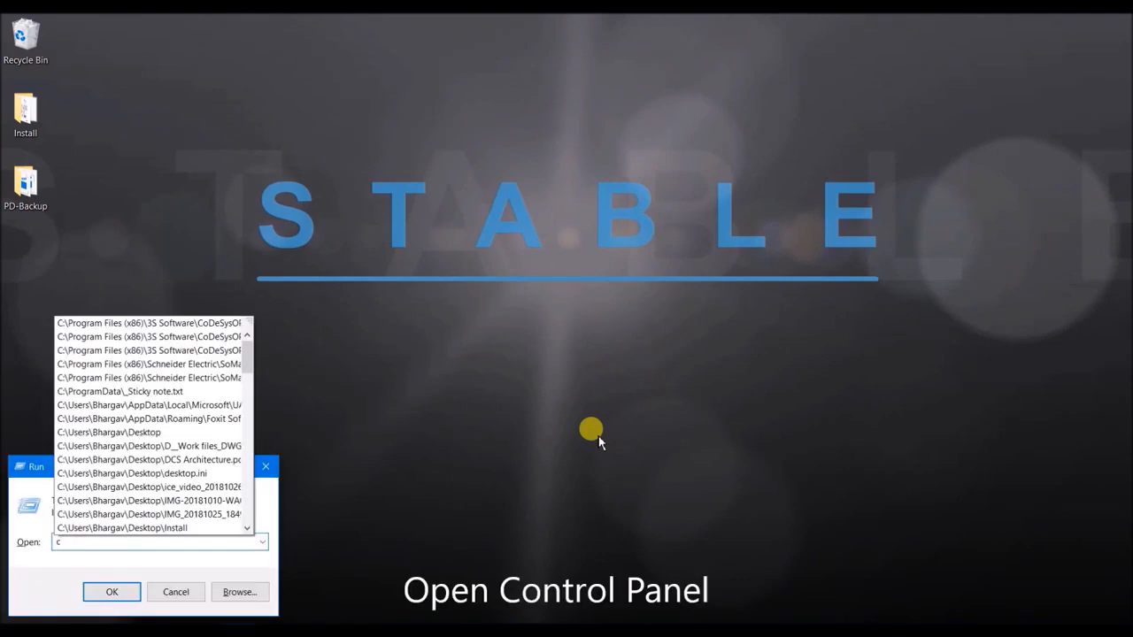
Launch Control Panel from the Run box by typing 'control'.
type("ontrol")
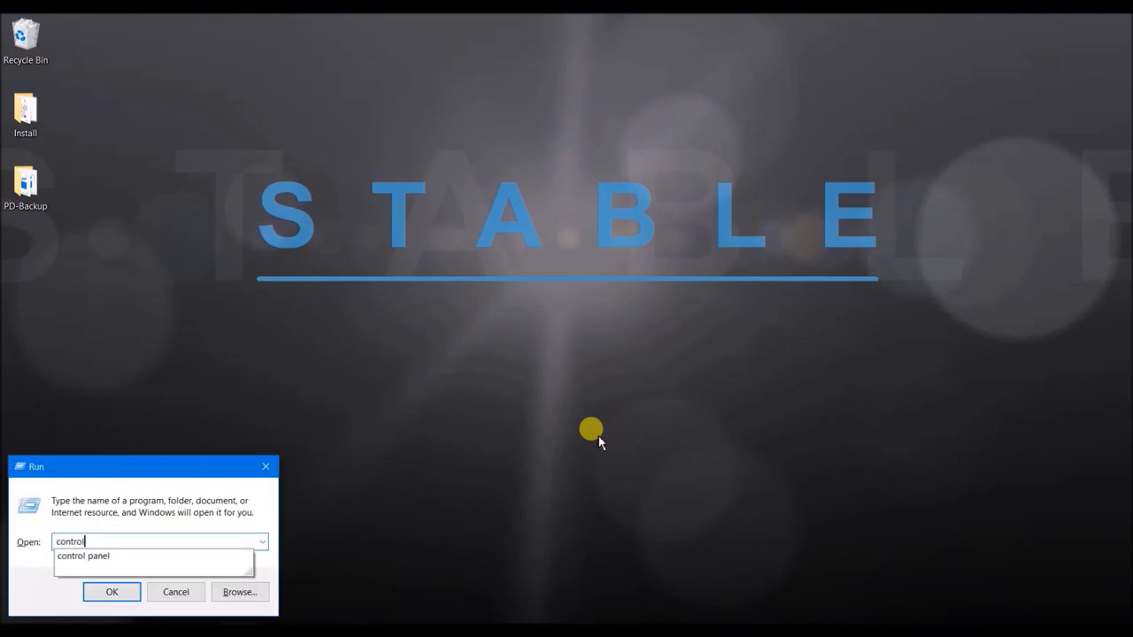
left_click(112, 592)
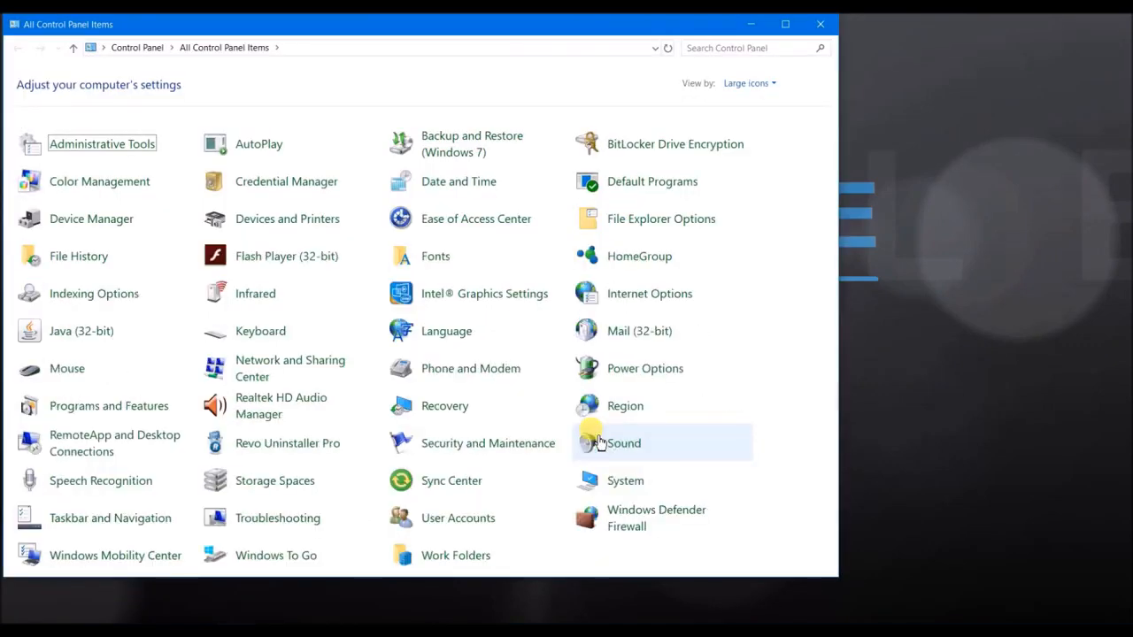
mouse_move(258, 144)
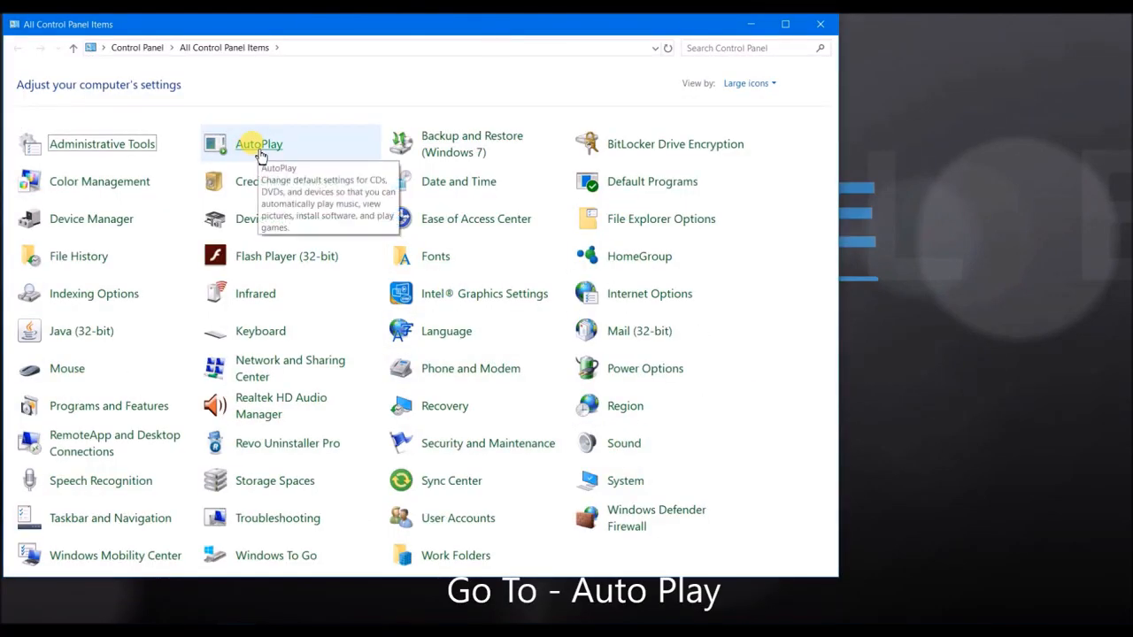
Uncheck 'Use AutoPlay for all media and devices', save, and close Control Panel.
left_click(260, 143)
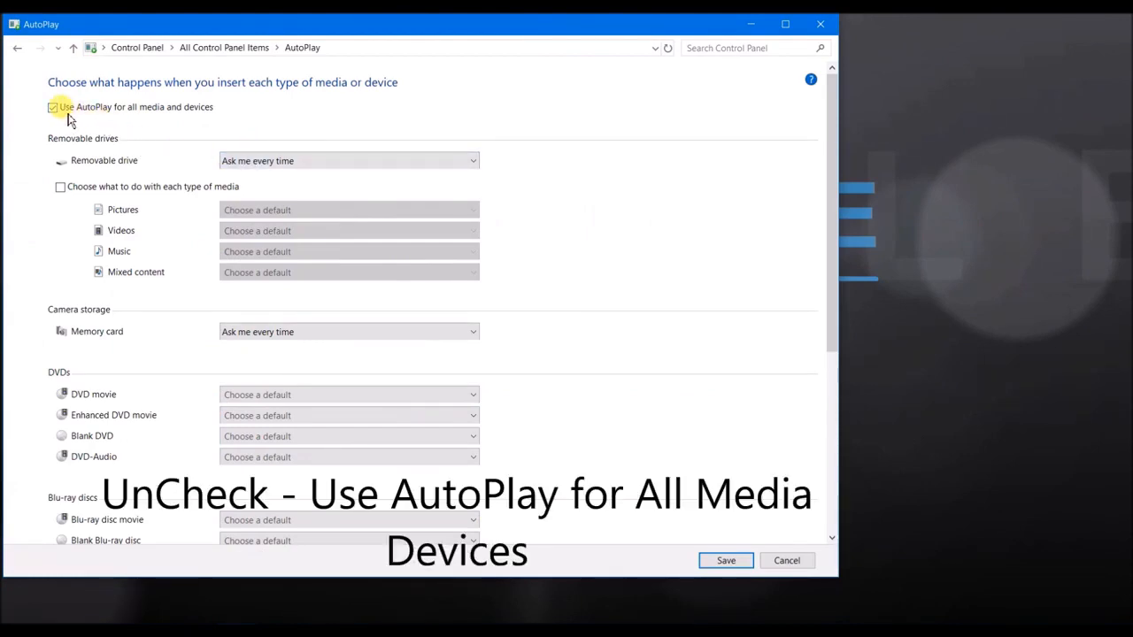
left_click(52, 107)
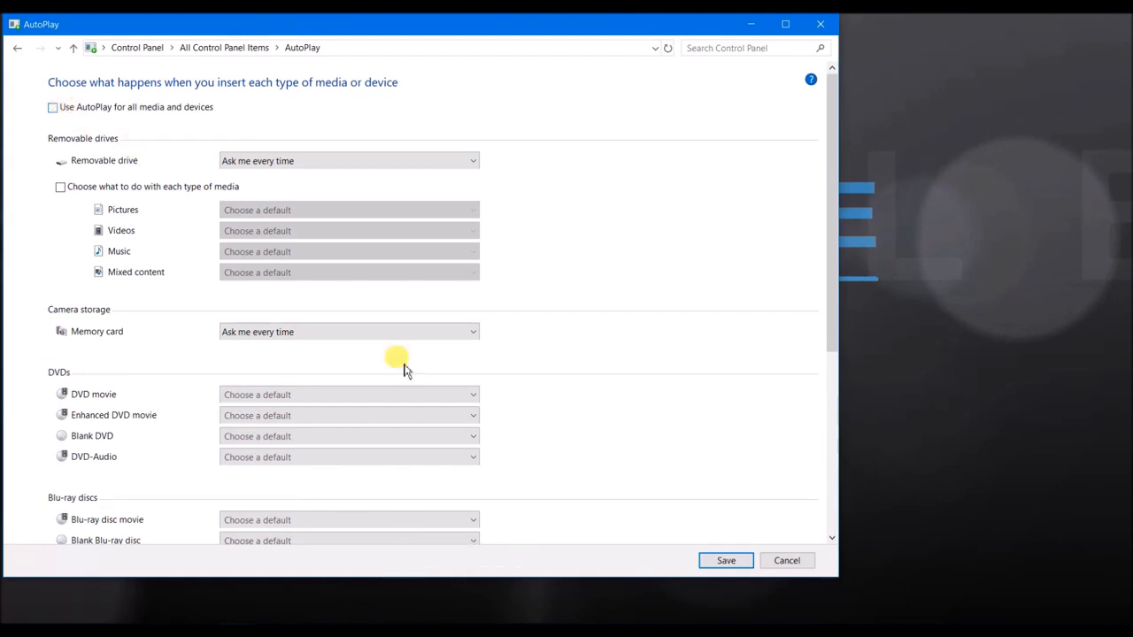
left_click(17, 48)
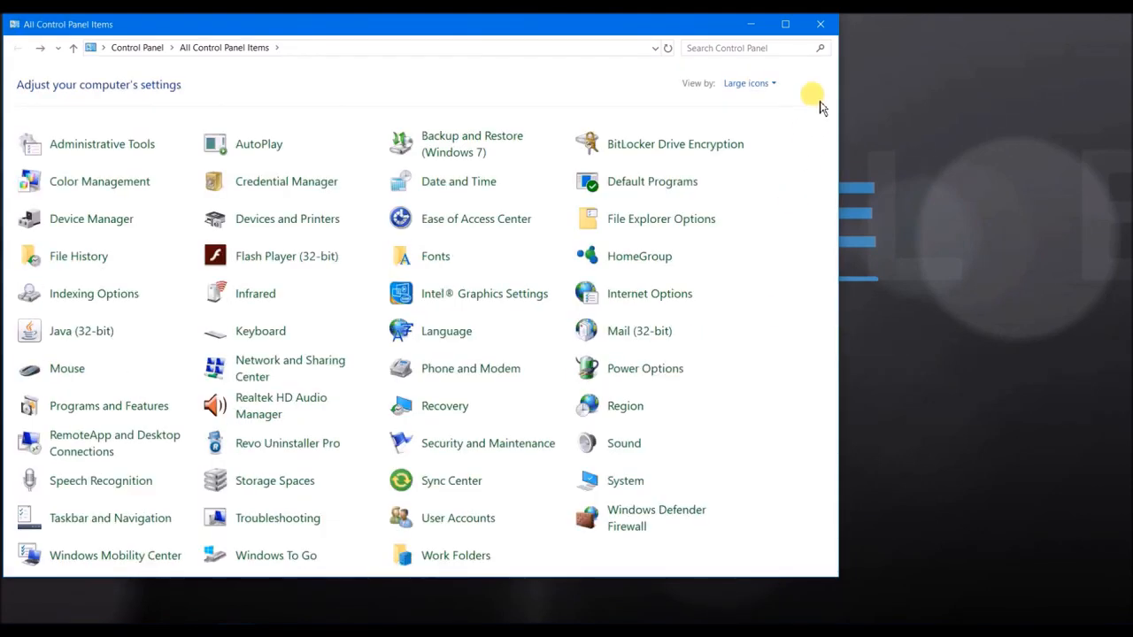
left_click(819, 24)
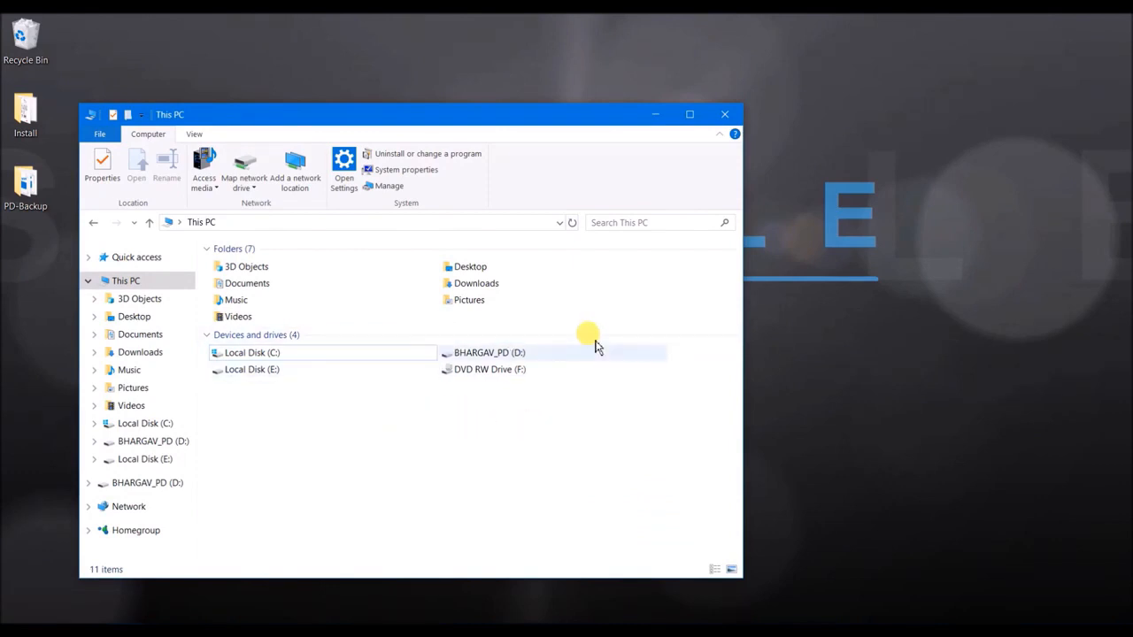
mouse_move(531, 352)
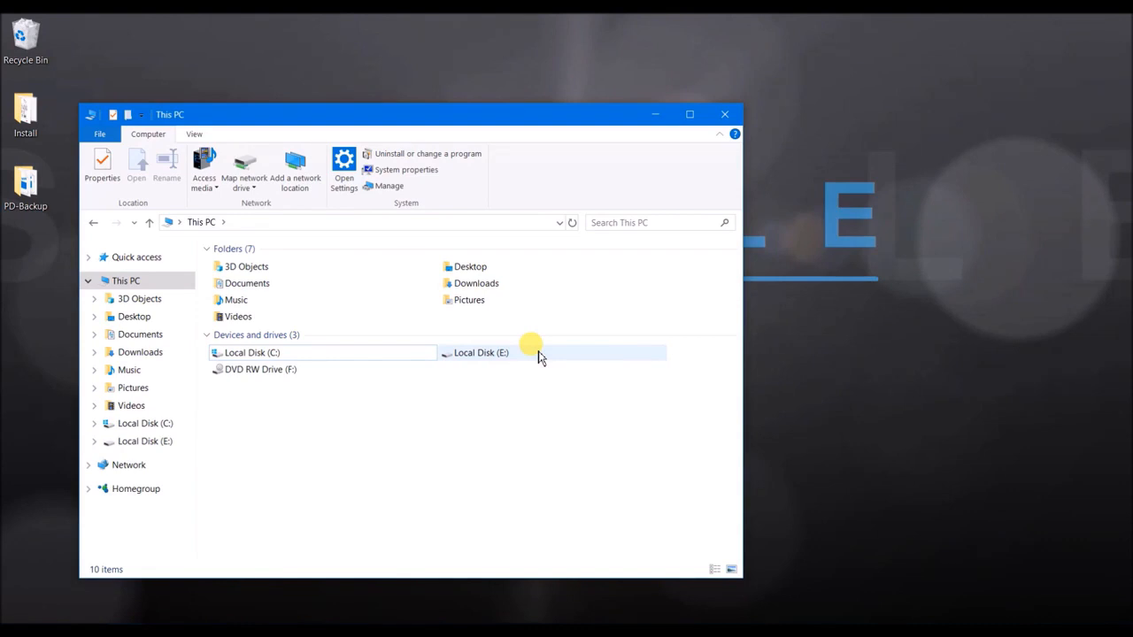
Bring up the Run dialog with Win+R after checking the pen drive is gone.
key("Win+r")
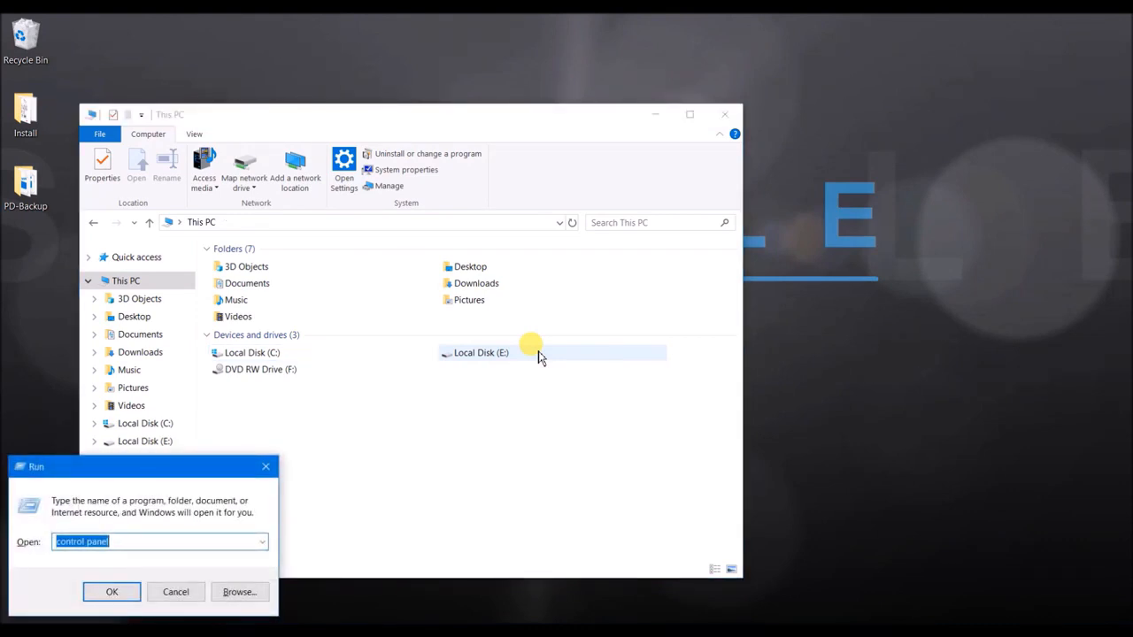
Launch regedit and expand SYSTEM > CurrentControlSet > Services, scrolling to USBSTOR.
type("regedit")
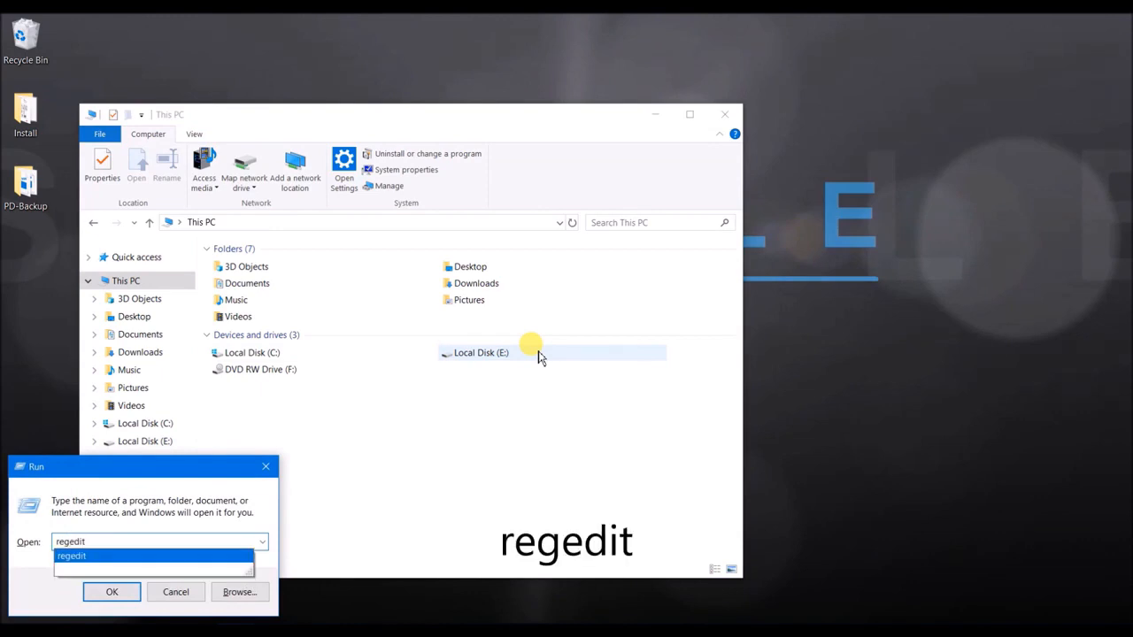
left_click(112, 592)
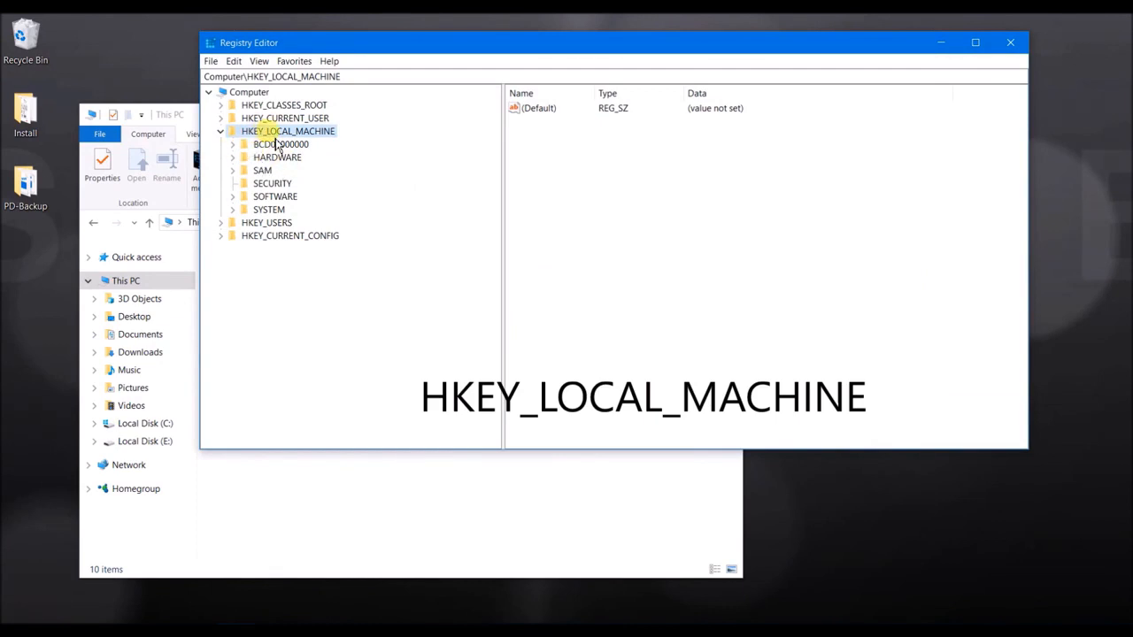
left_click(232, 209)
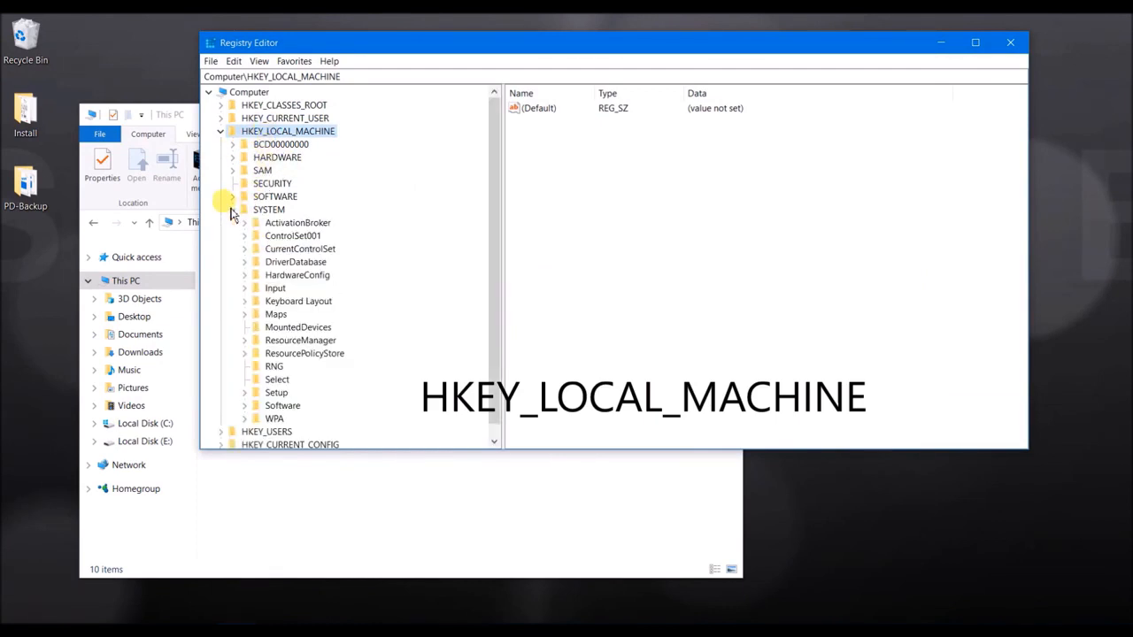
left_click(245, 249)
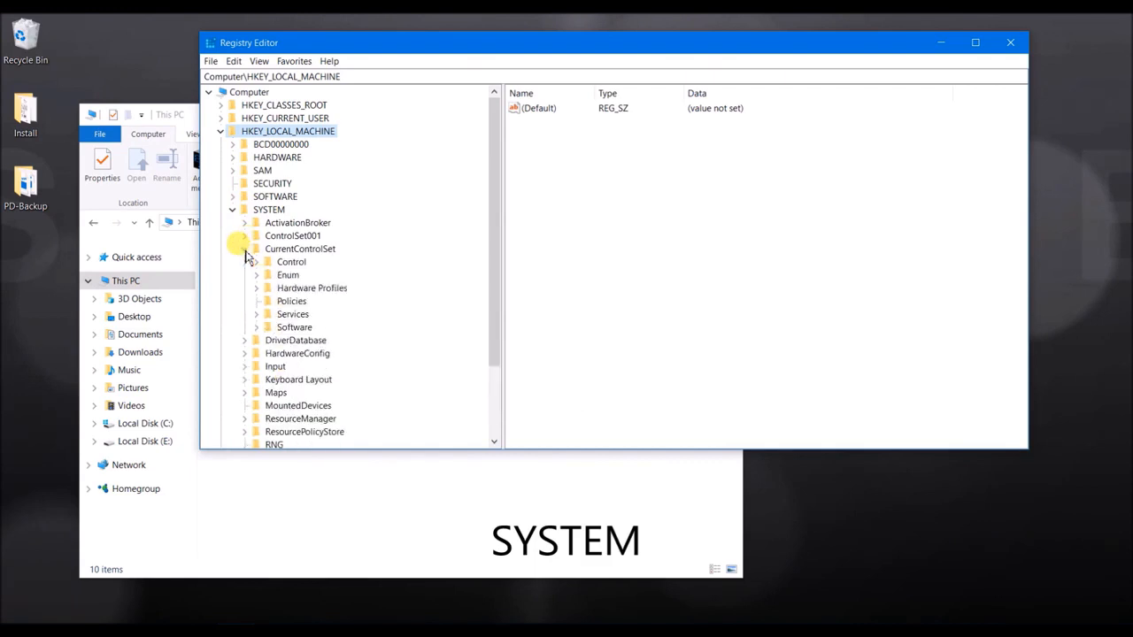
left_click(256, 315)
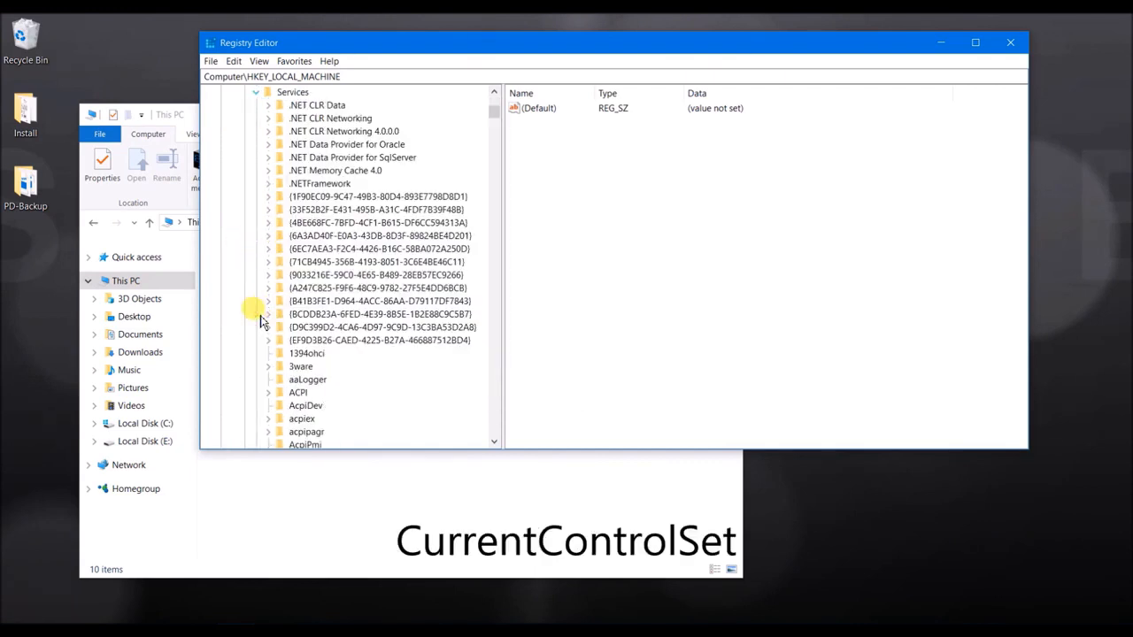
scroll("down", 3)
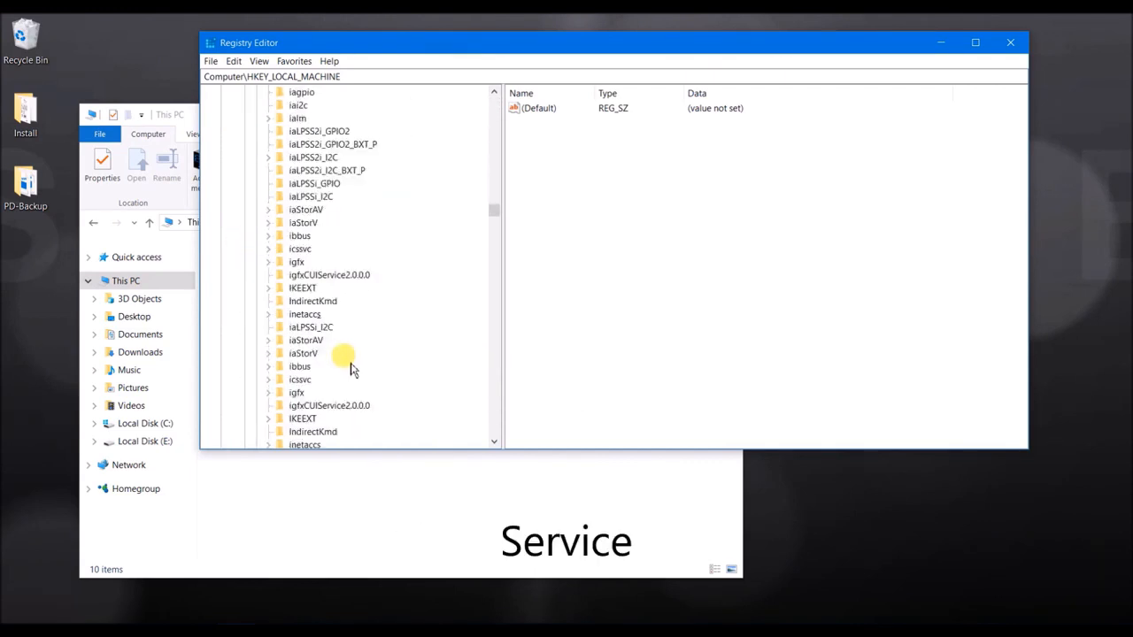
scroll("down", 3)
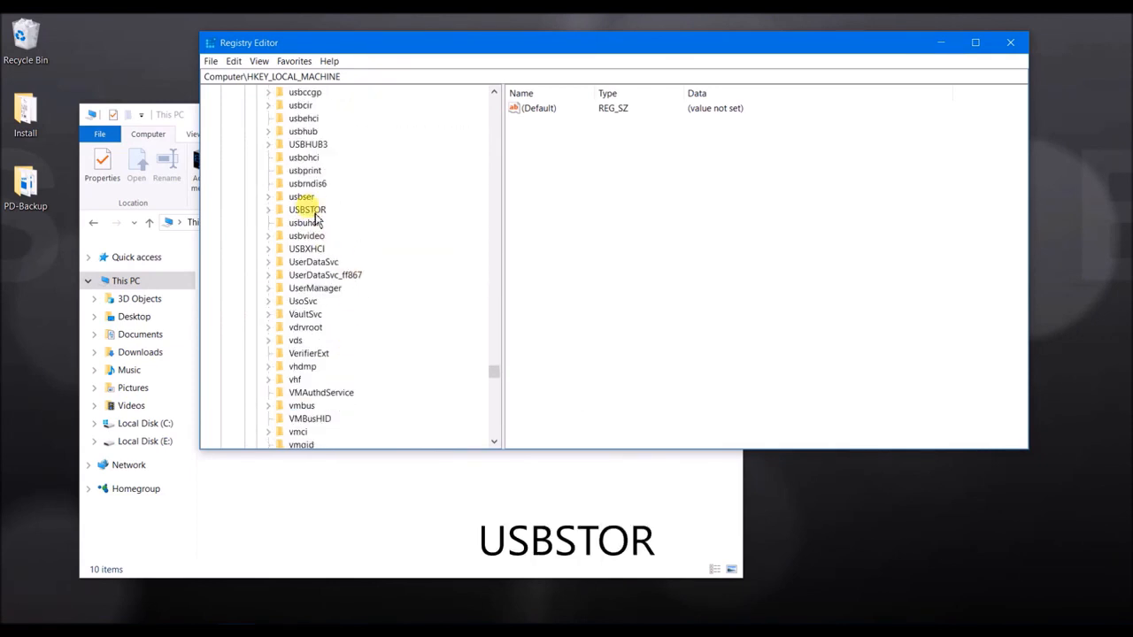
Edit the USBSTOR key's Start value data to 4 and confirm.
left_click(307, 209)
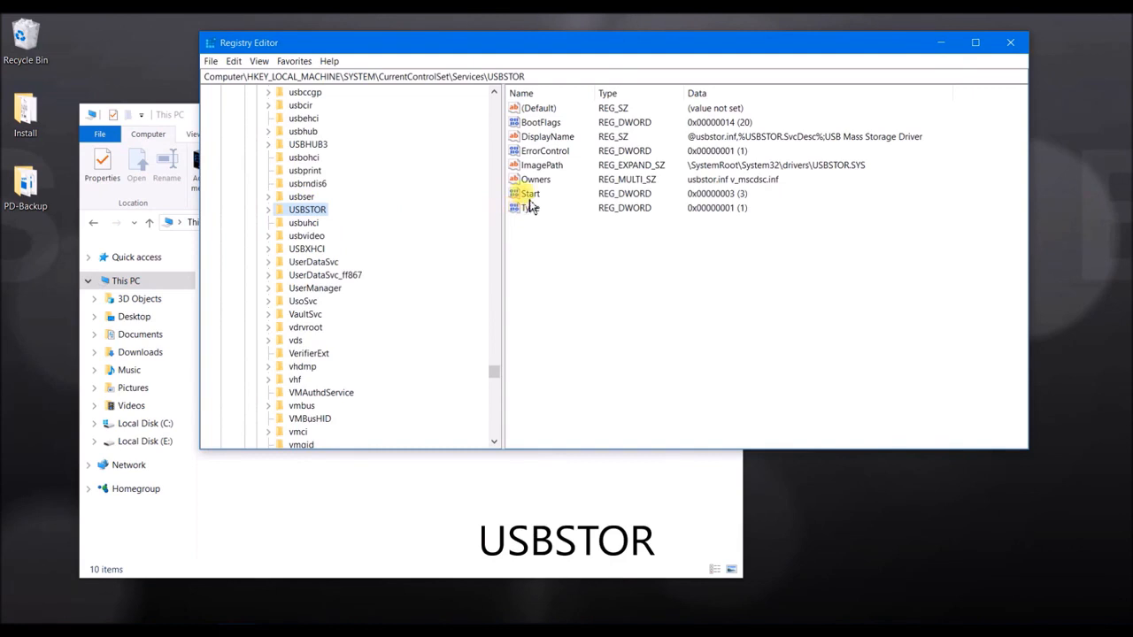
left_click(530, 193)
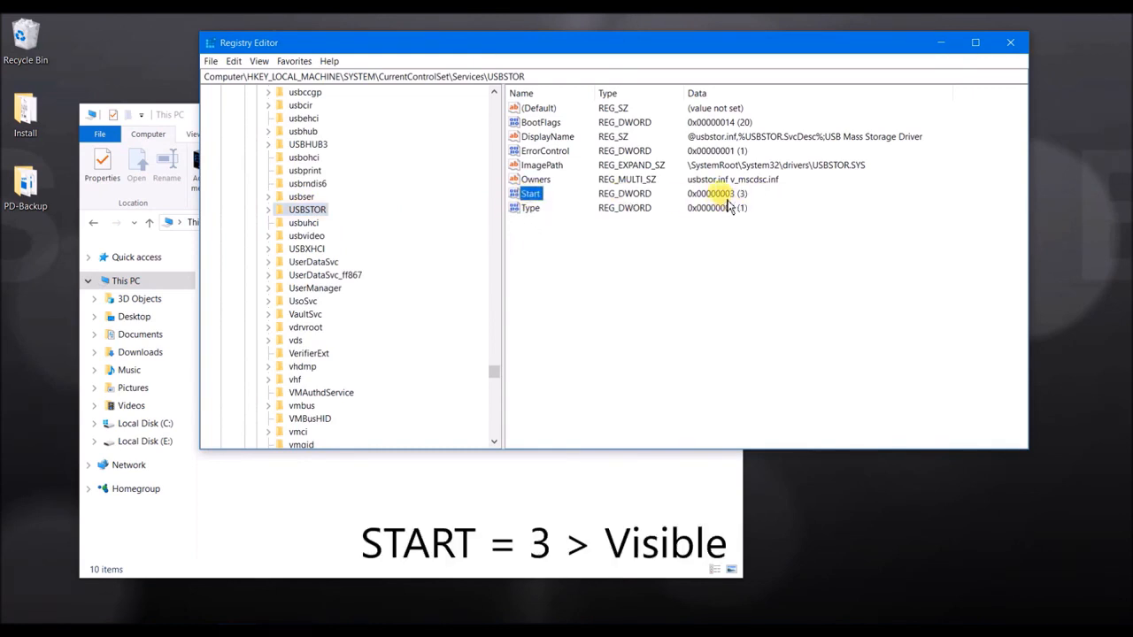
double_click(531, 193)
type("4")
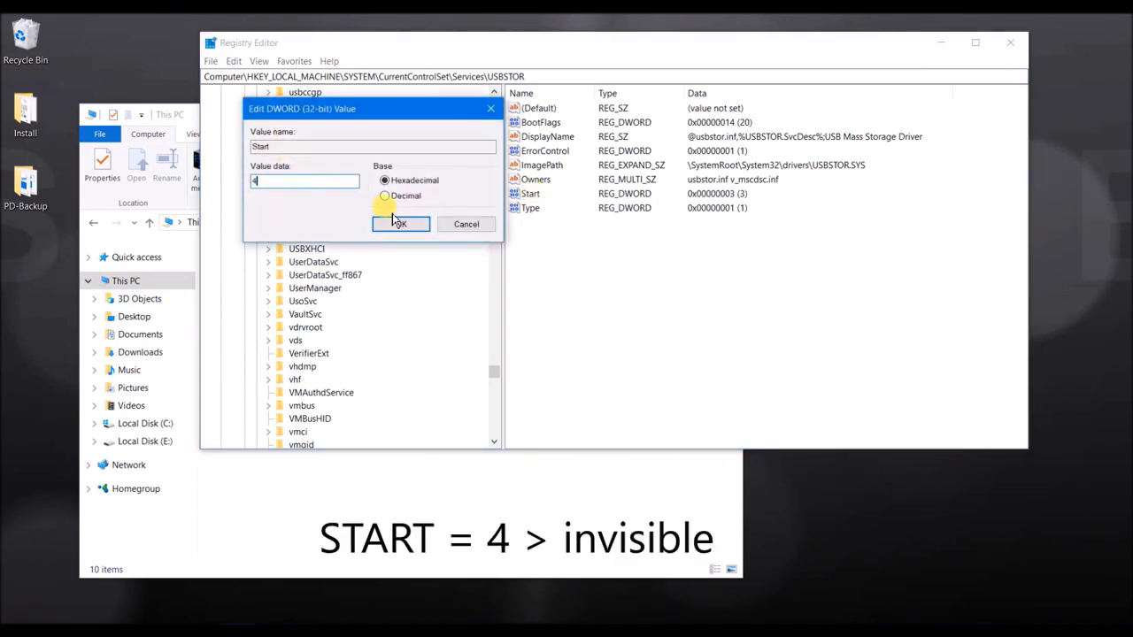
left_click(399, 223)
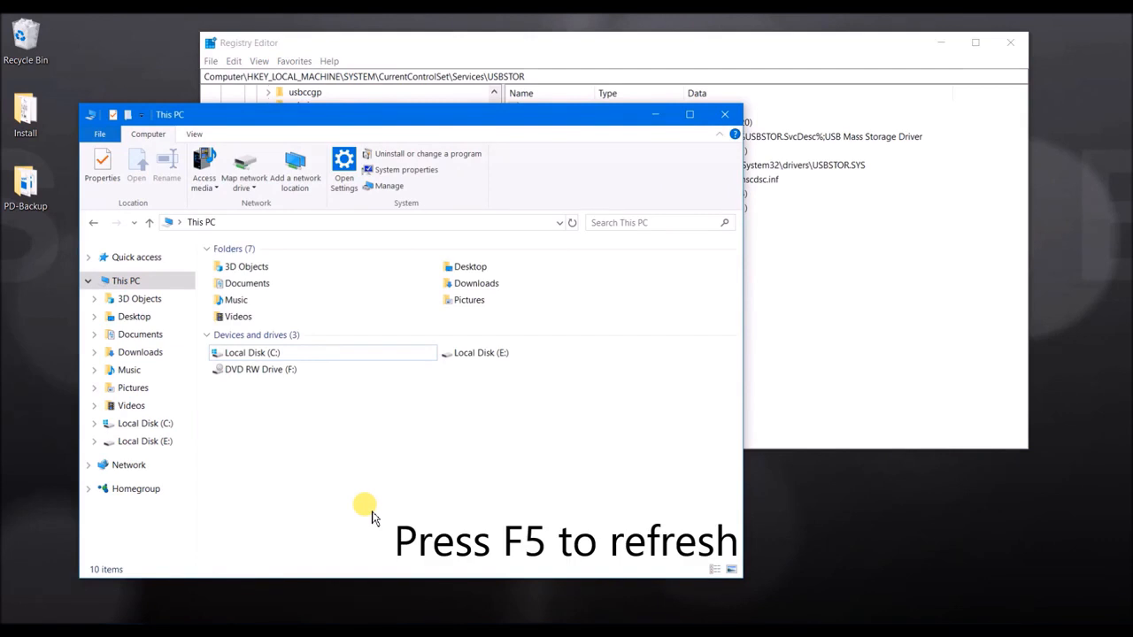
Refresh This PC with F5 to verify only three drives remain.
key("f5")
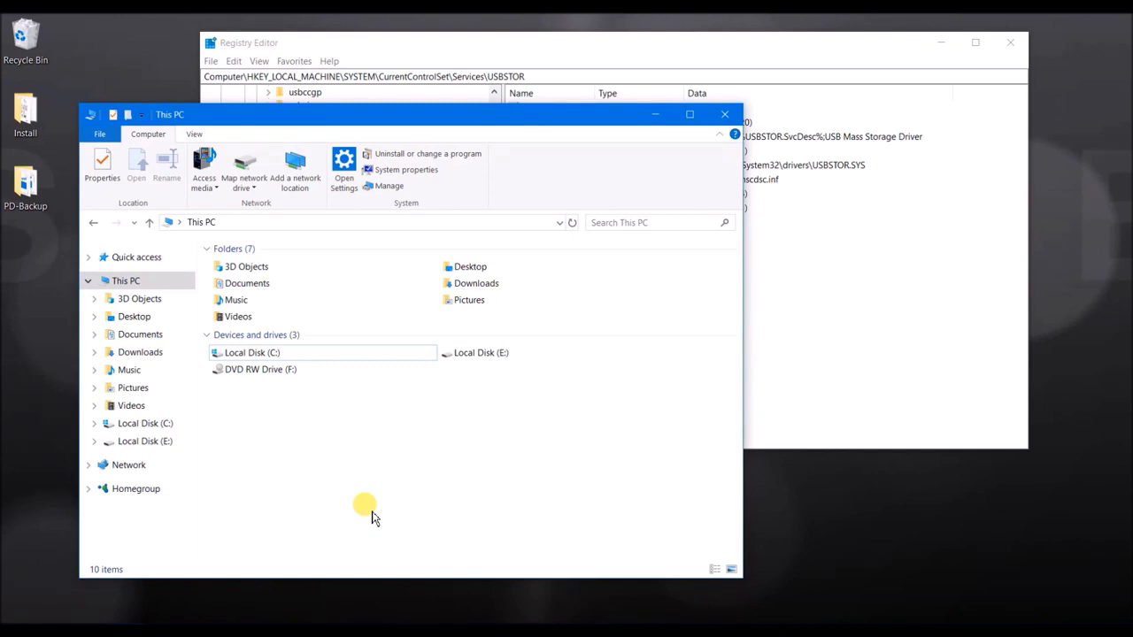
mouse_move(308, 394)
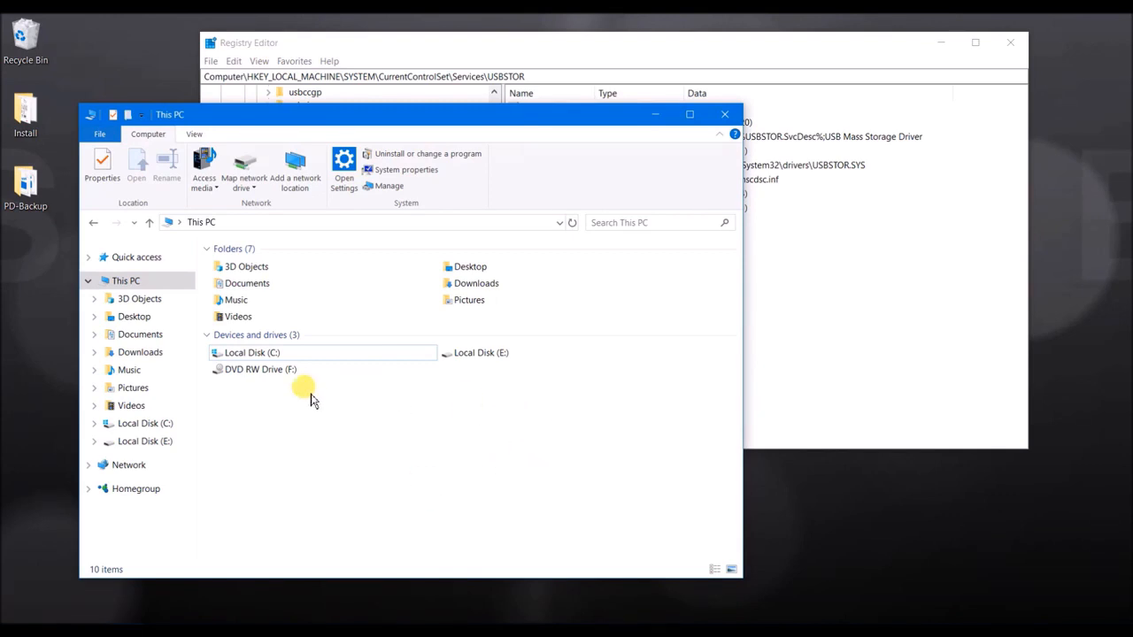
mouse_move(535, 433)
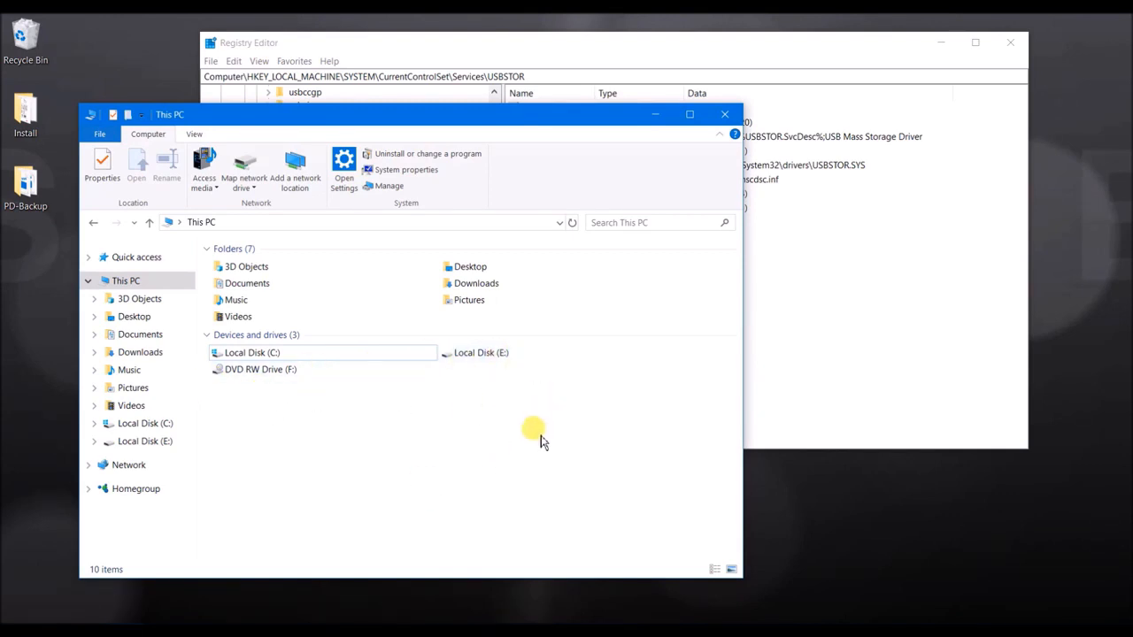
mouse_move(363, 333)
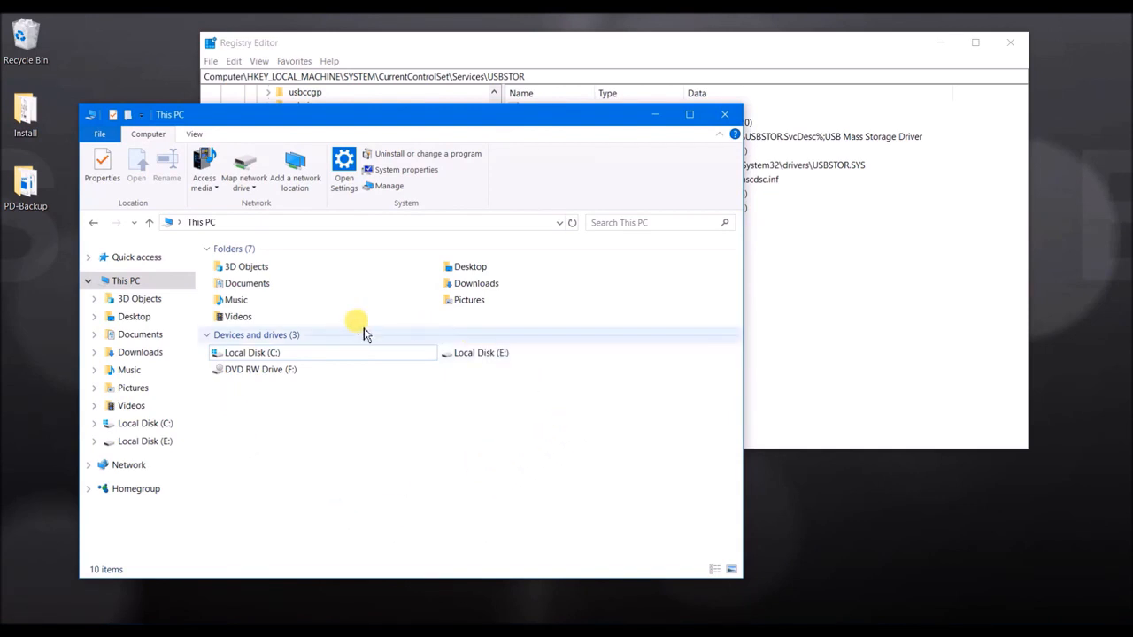
mouse_move(500, 460)
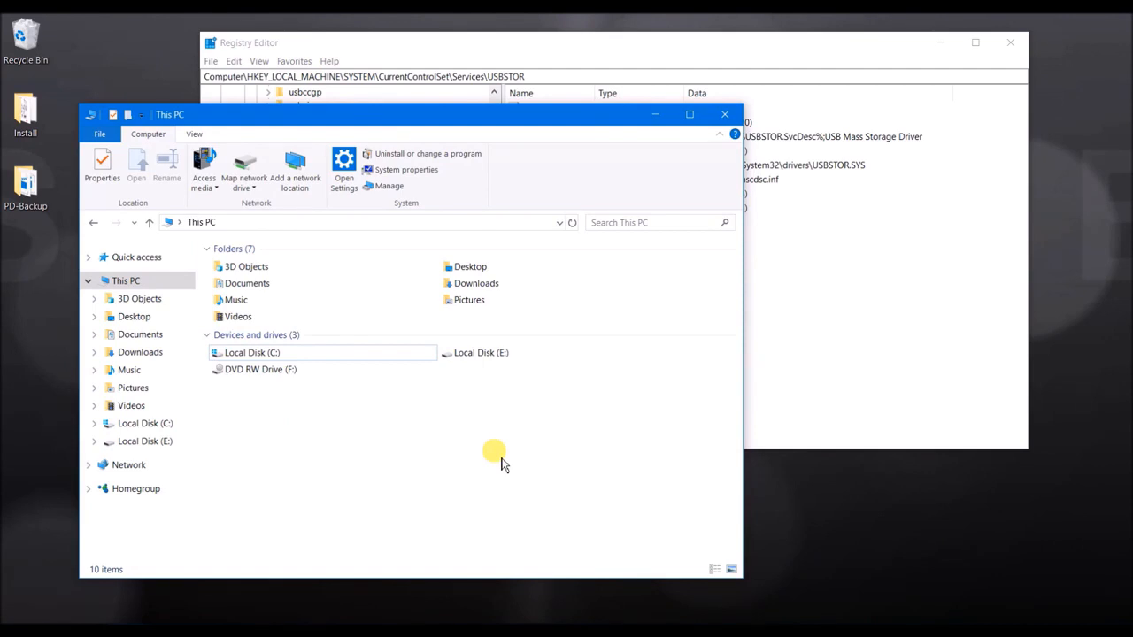
mouse_move(478, 404)
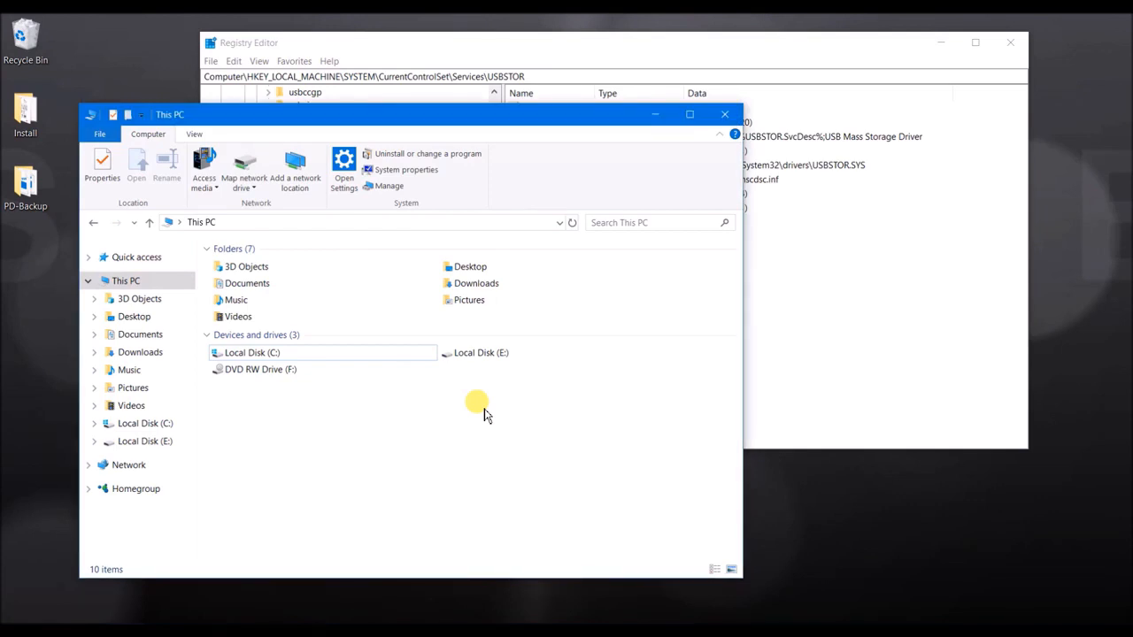
Open Device Manager via Run and expand Universal Serial Bus controllers.
key("Win+r")
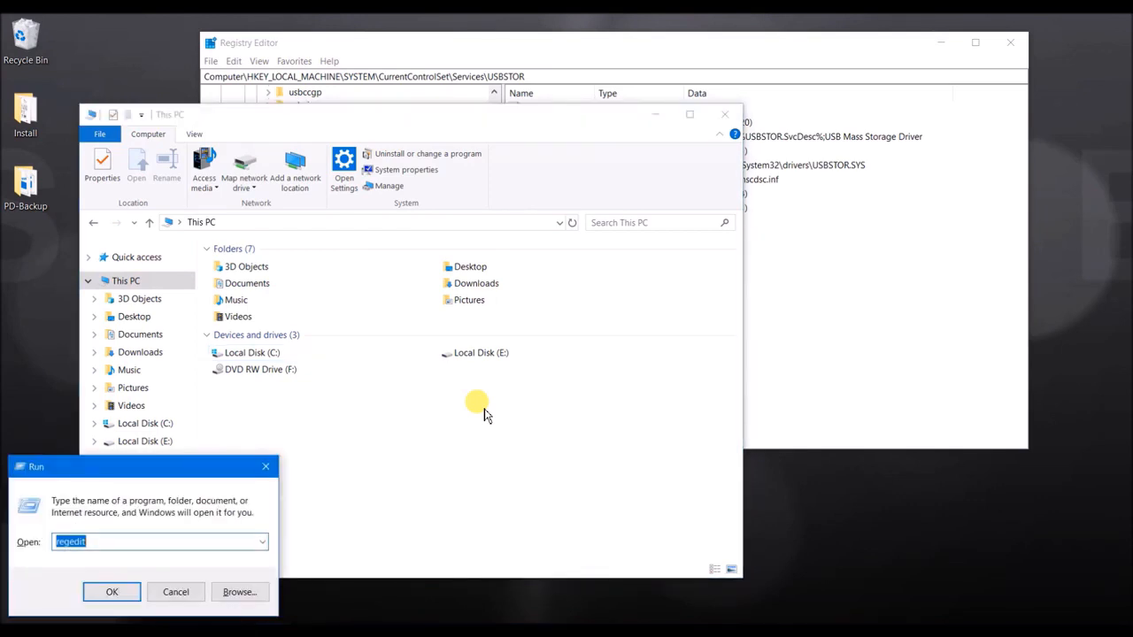
type("devi")
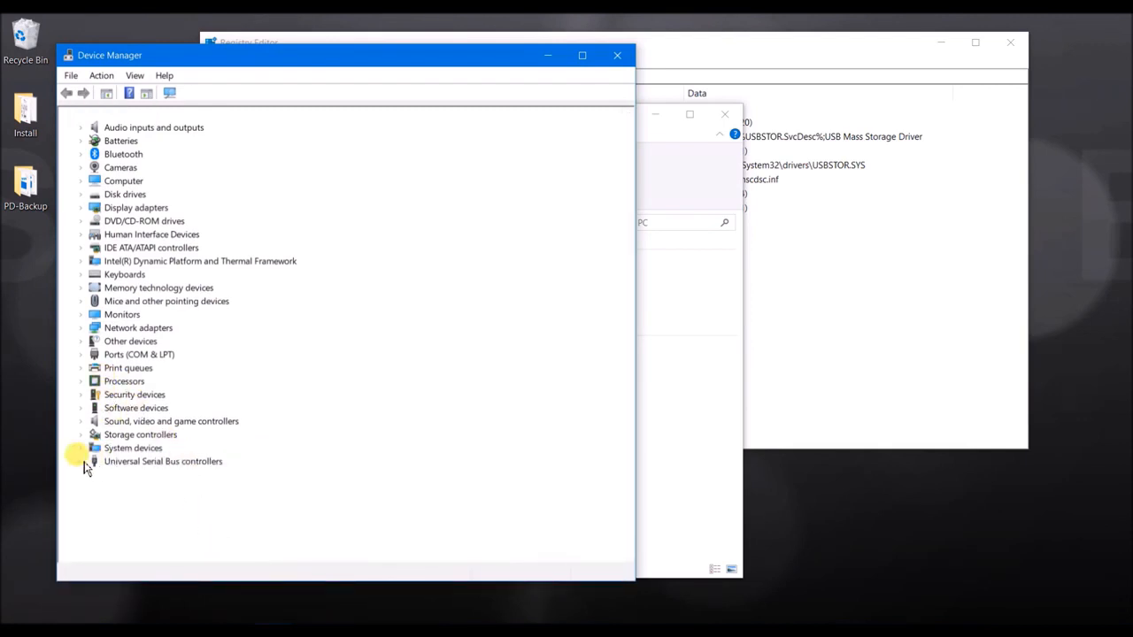
left_click(81, 462)
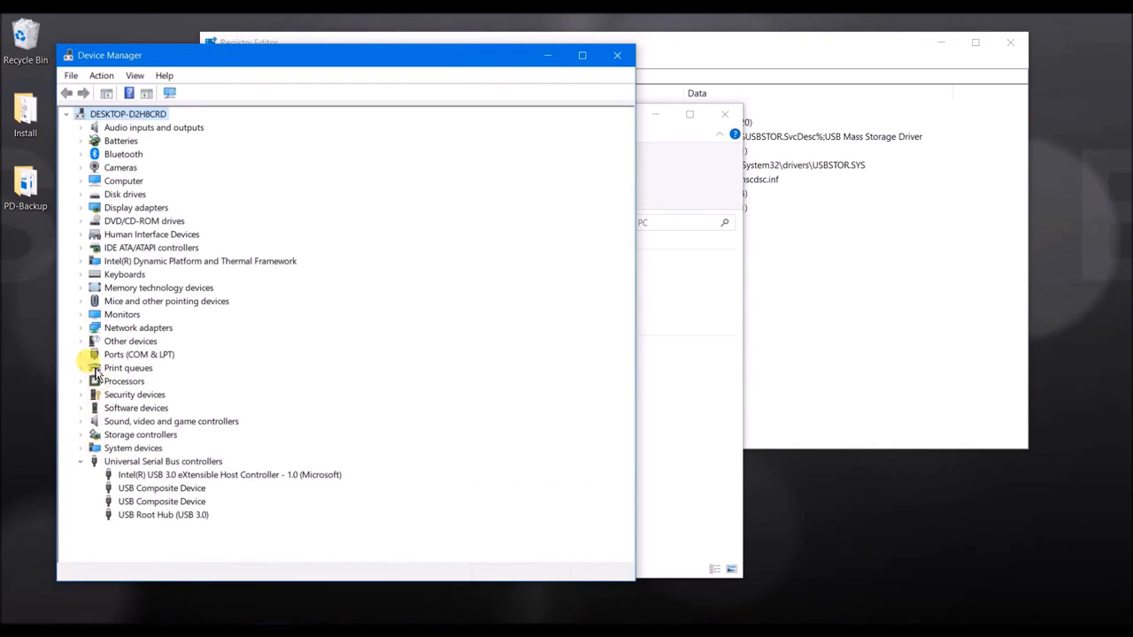
mouse_move(89, 478)
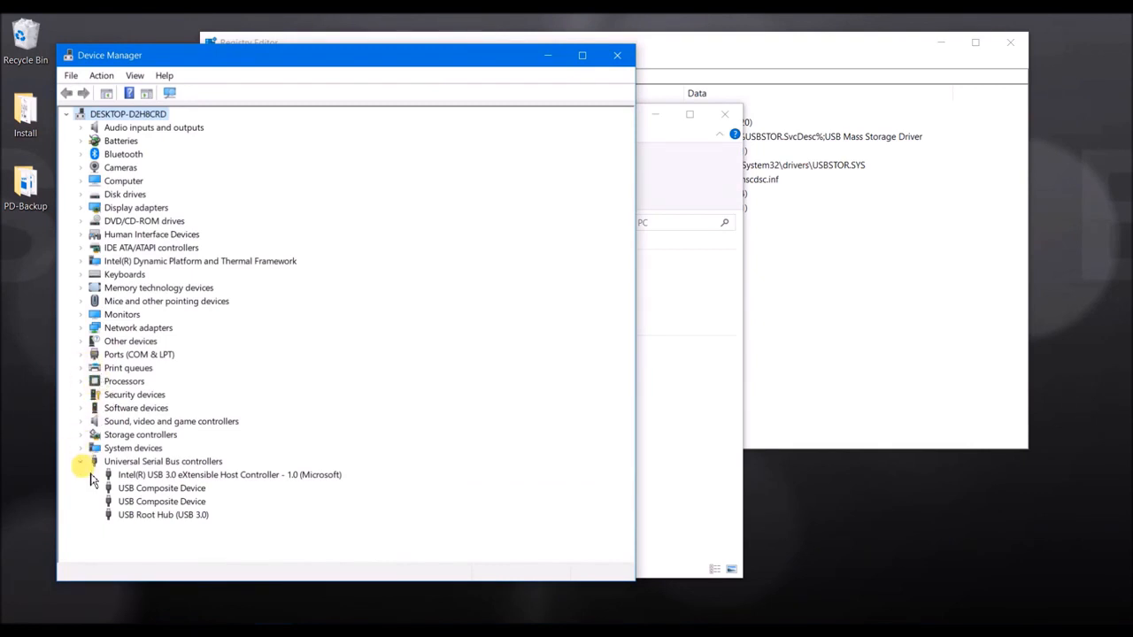